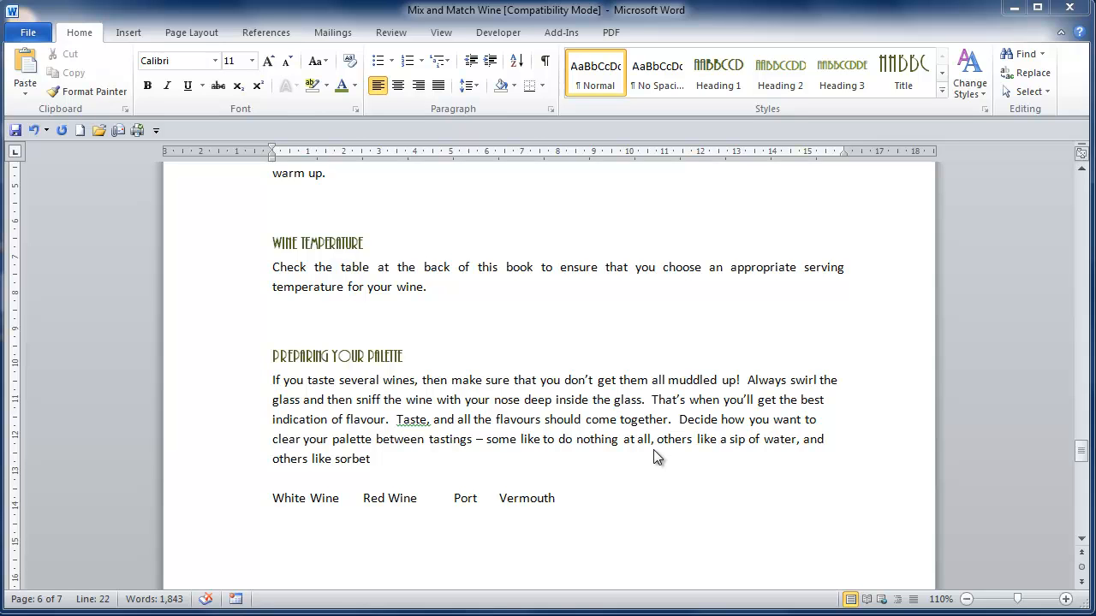
pyautogui.moveTo(990, 555)
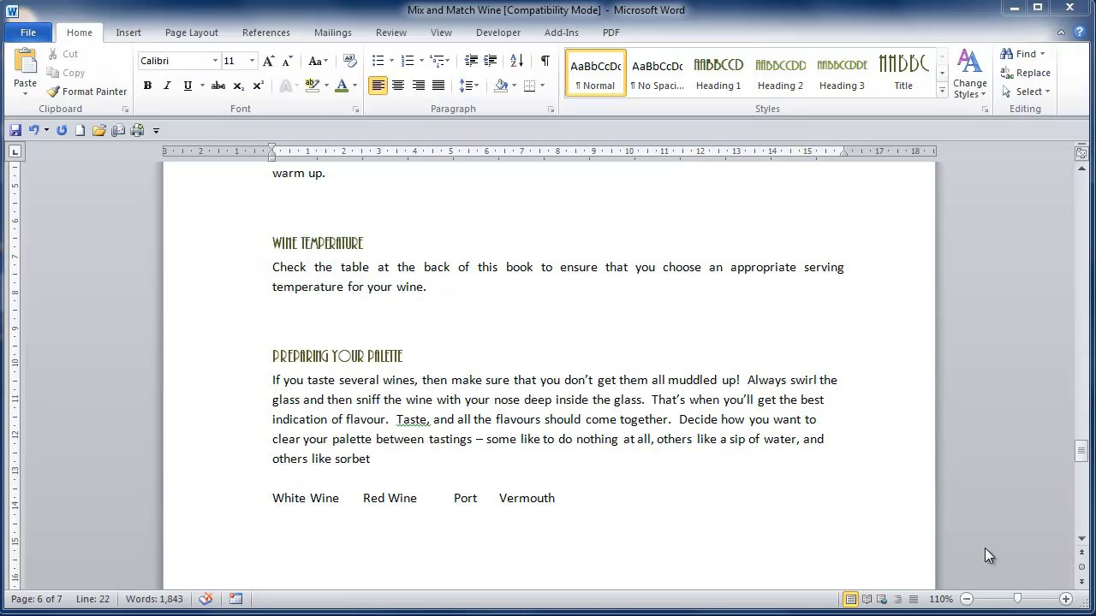
# Zoom into the page and display paragraph and tab formatting marks.
pyautogui.click(1065, 600)
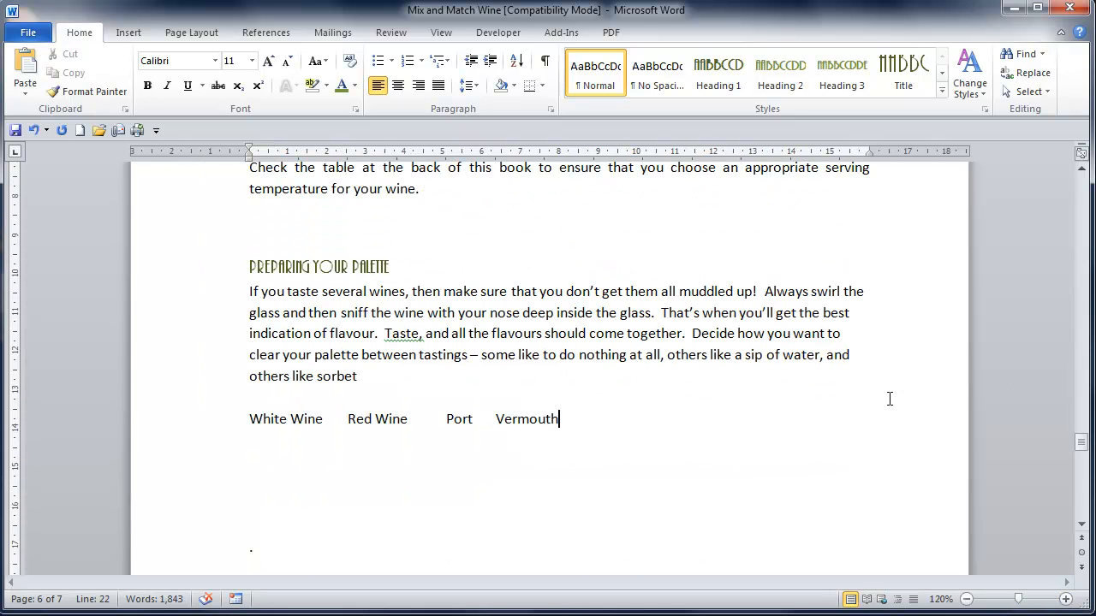
pyautogui.scroll(3)
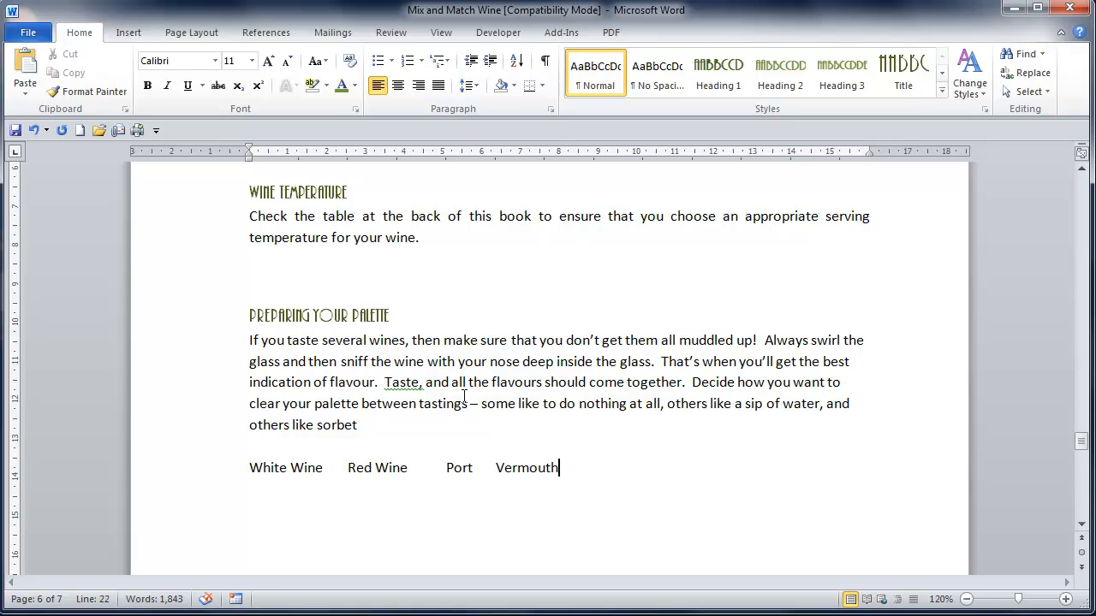
pyautogui.moveTo(545, 65)
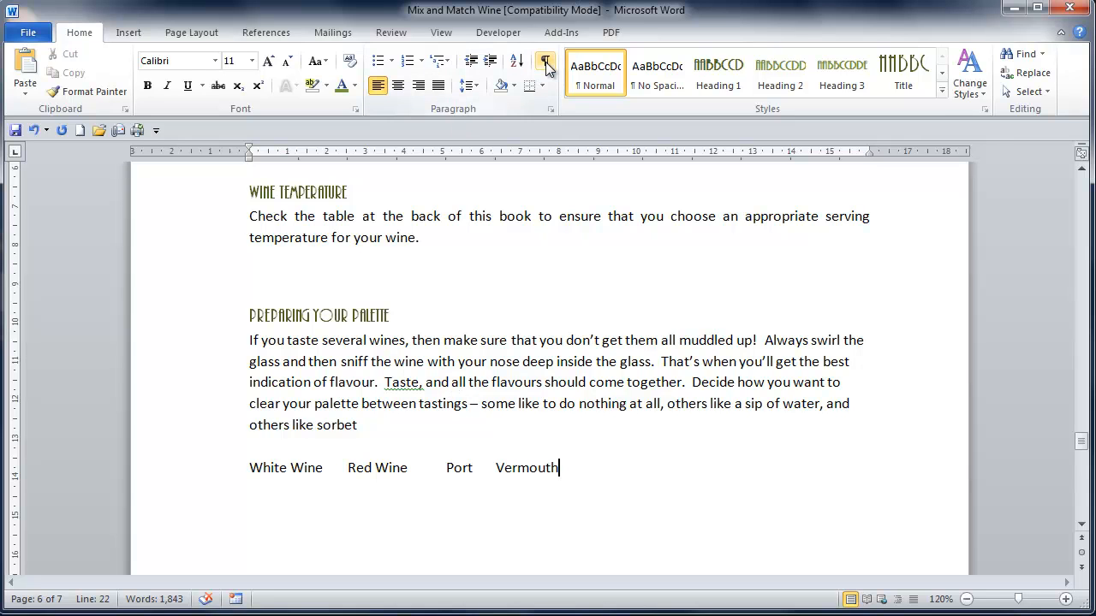
pyautogui.click(545, 63)
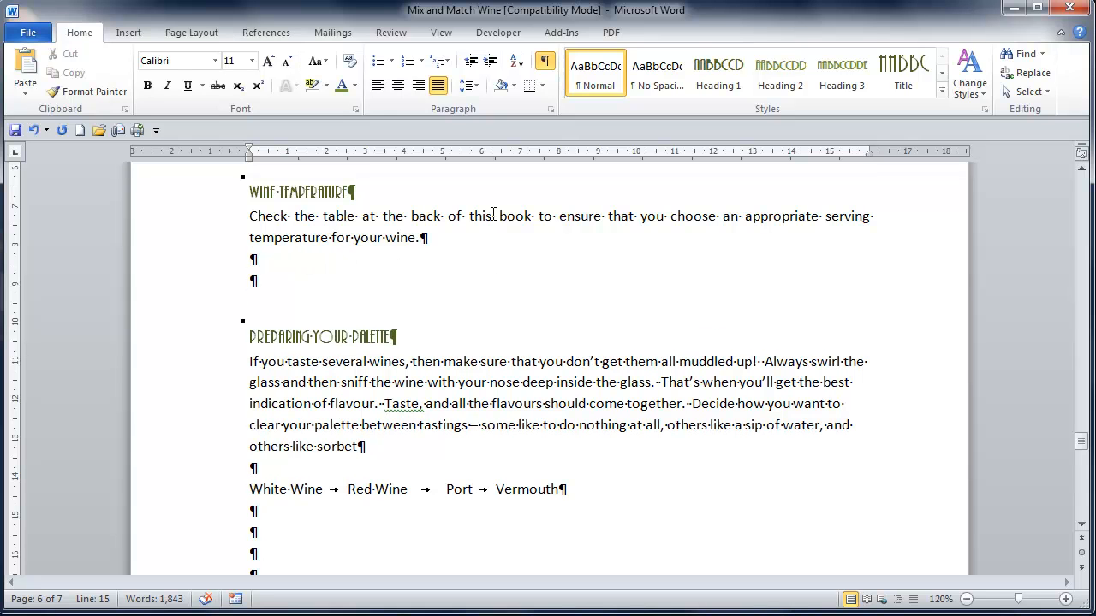
# Delete the extra blank paragraph below the Wine Temperature text.
pyautogui.click(254, 280)
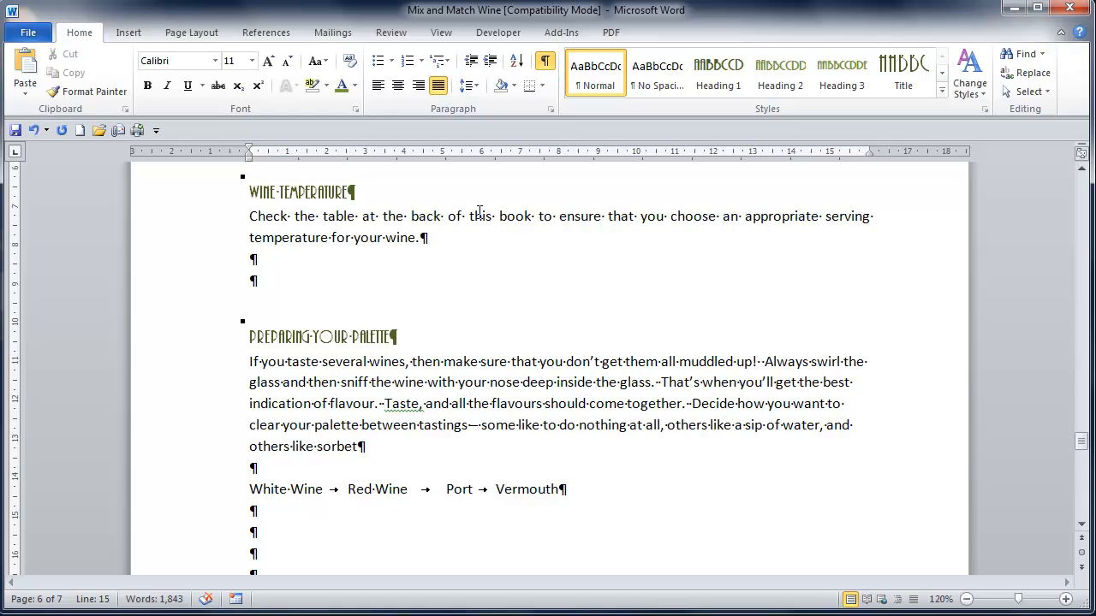
pyautogui.moveTo(265, 285)
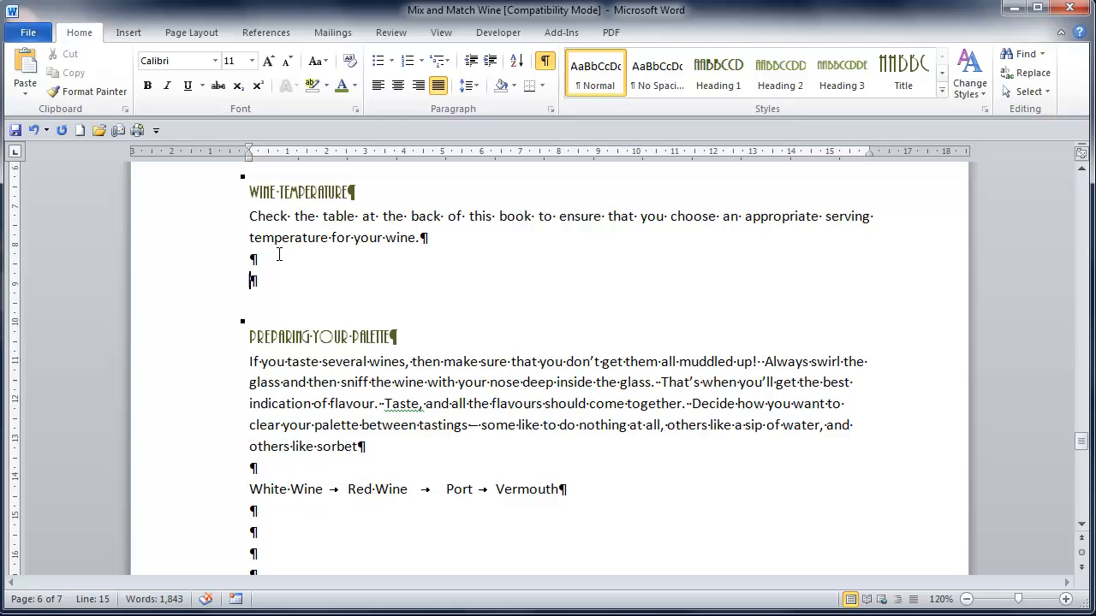
pyautogui.press('Delete')
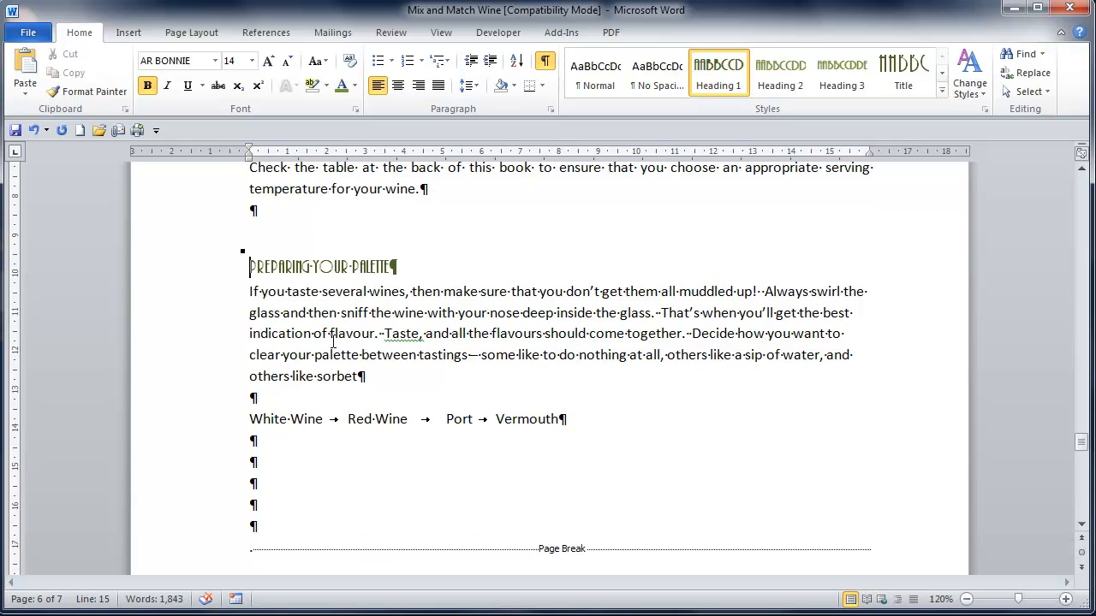
pyautogui.moveTo(490, 303)
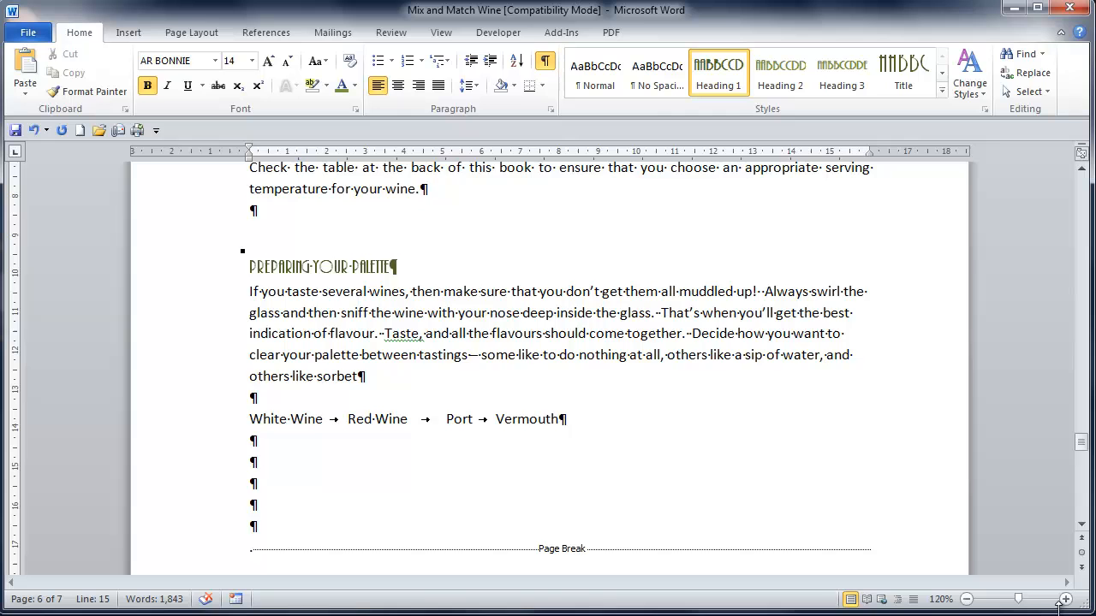
# Zoom in and place the insertion point at the double space after 'inside the glass.'.
pyautogui.click(1065, 600)
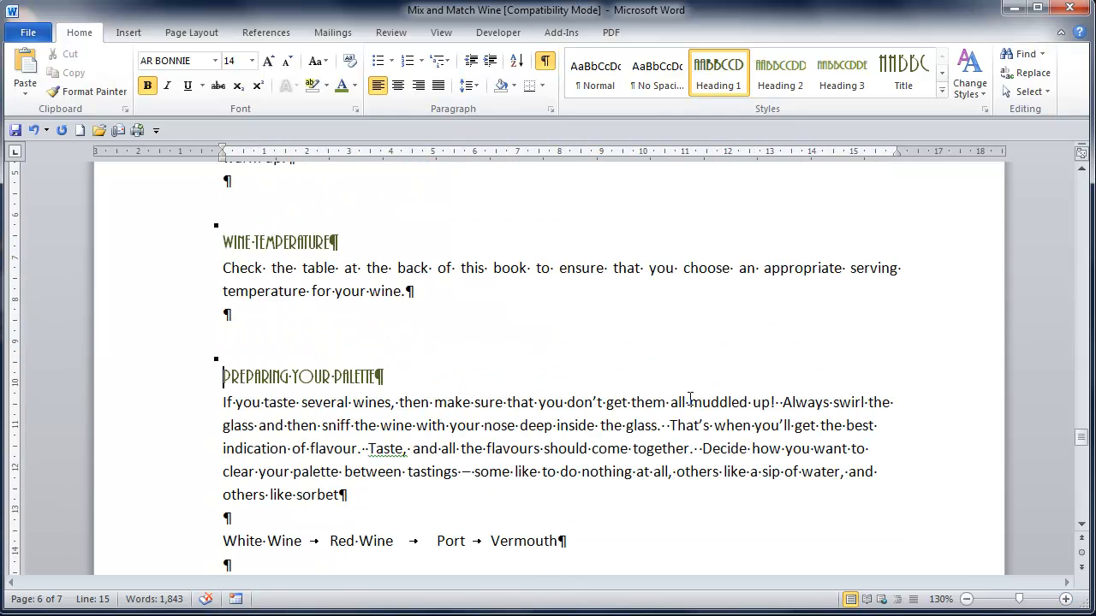
pyautogui.moveTo(471, 406)
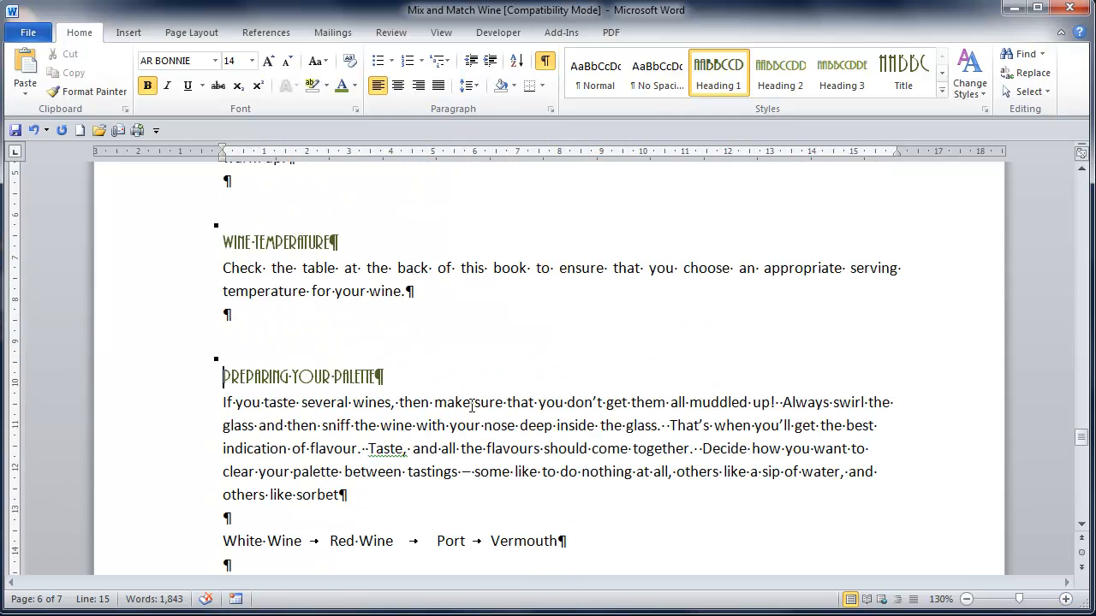
pyautogui.doubleClick(489, 402)
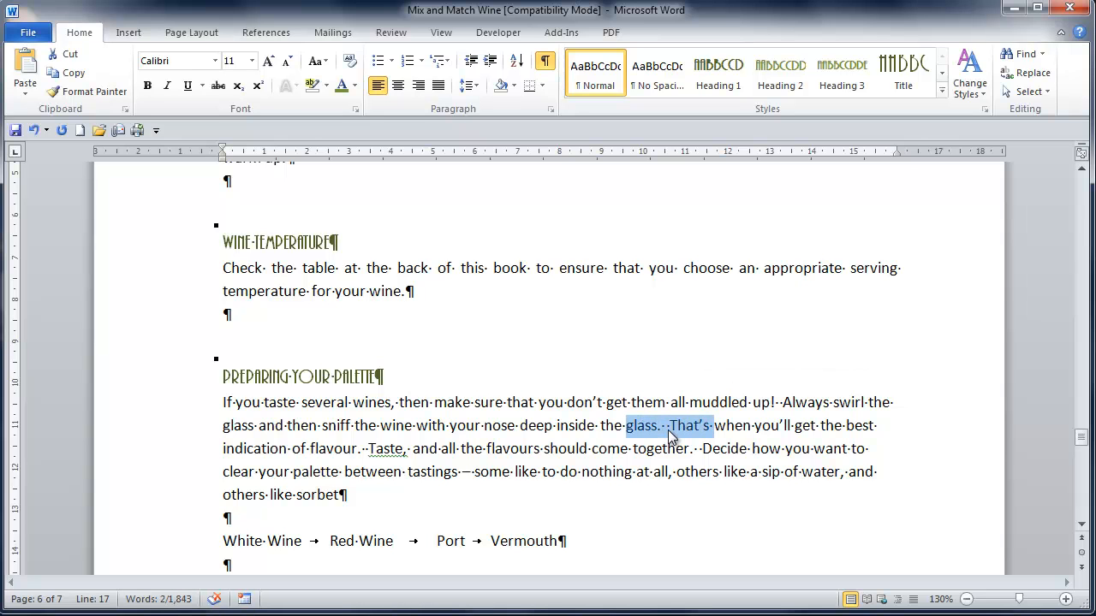
pyautogui.click(671, 425)
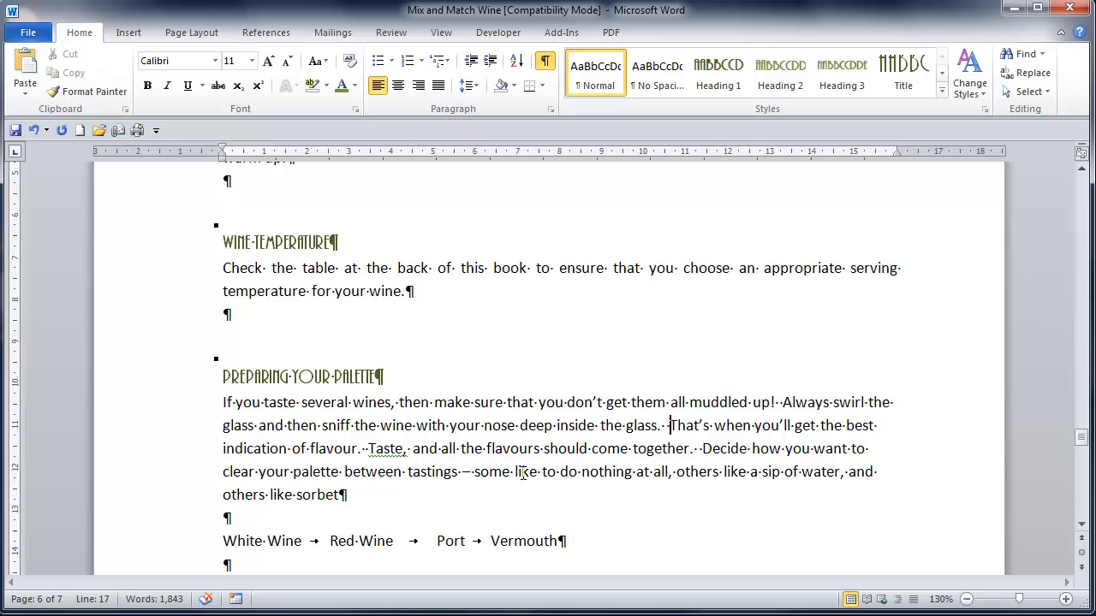
pyautogui.scroll(-3)
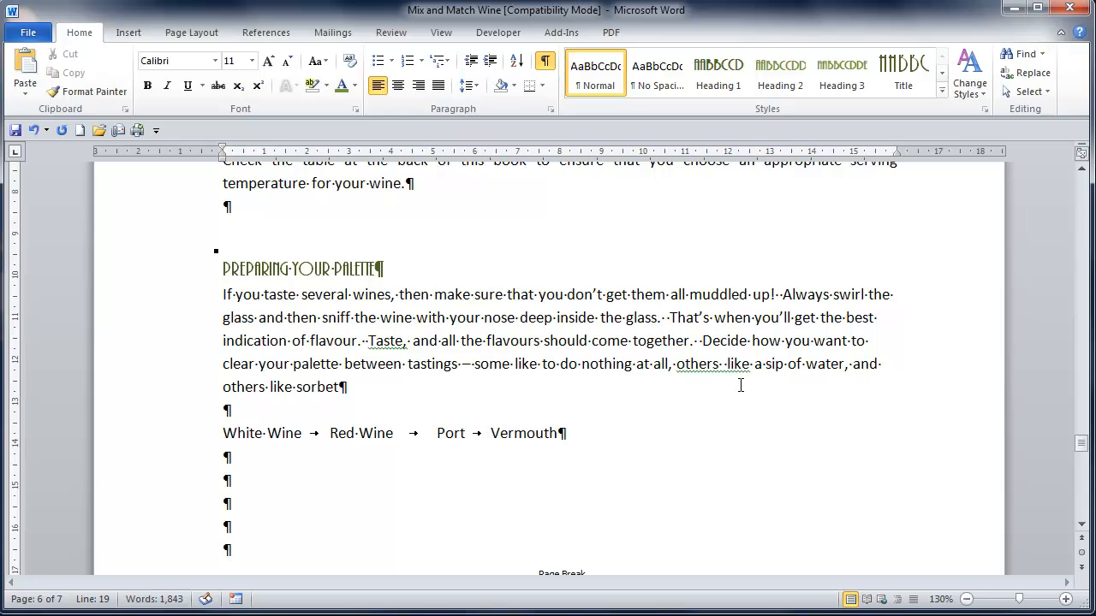
# Delete the extra space after 'others' so a single space precedes 'like'.
pyautogui.click(545, 61)
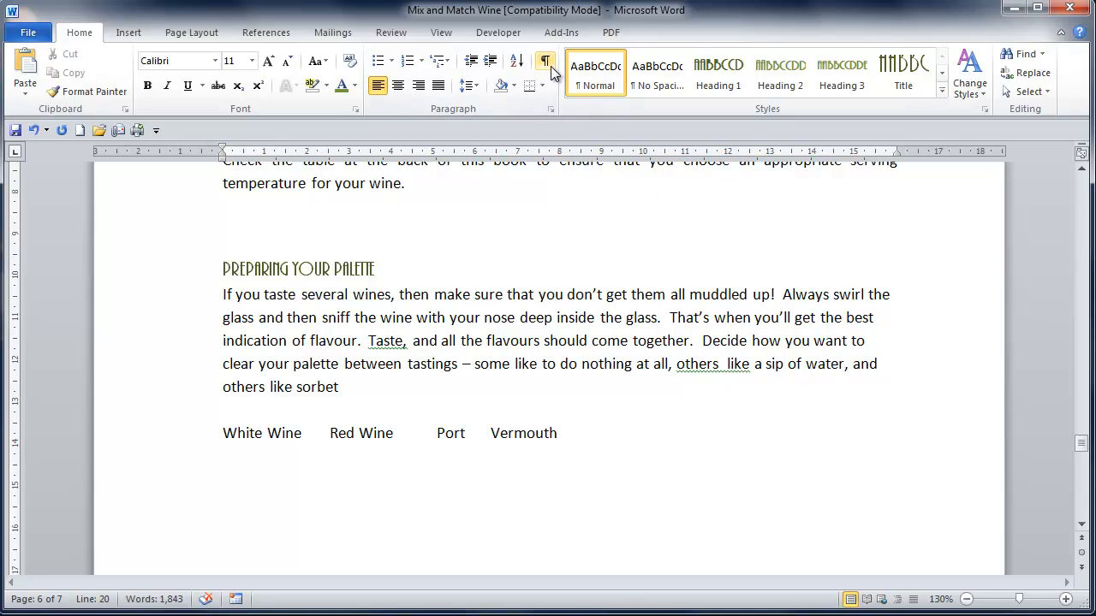
pyautogui.moveTo(545, 61)
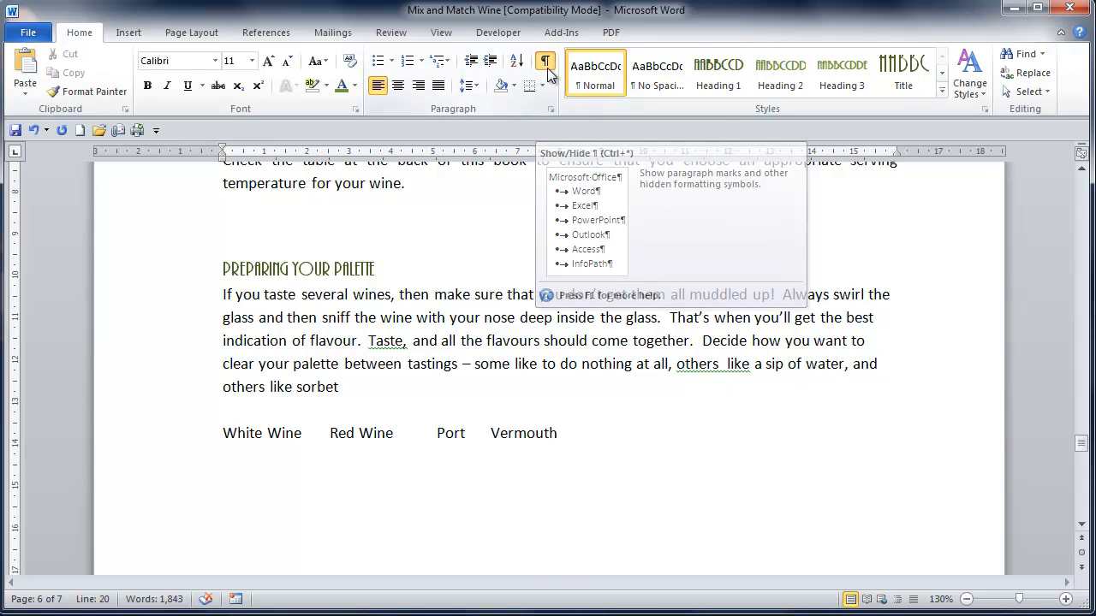
pyautogui.click(544, 65)
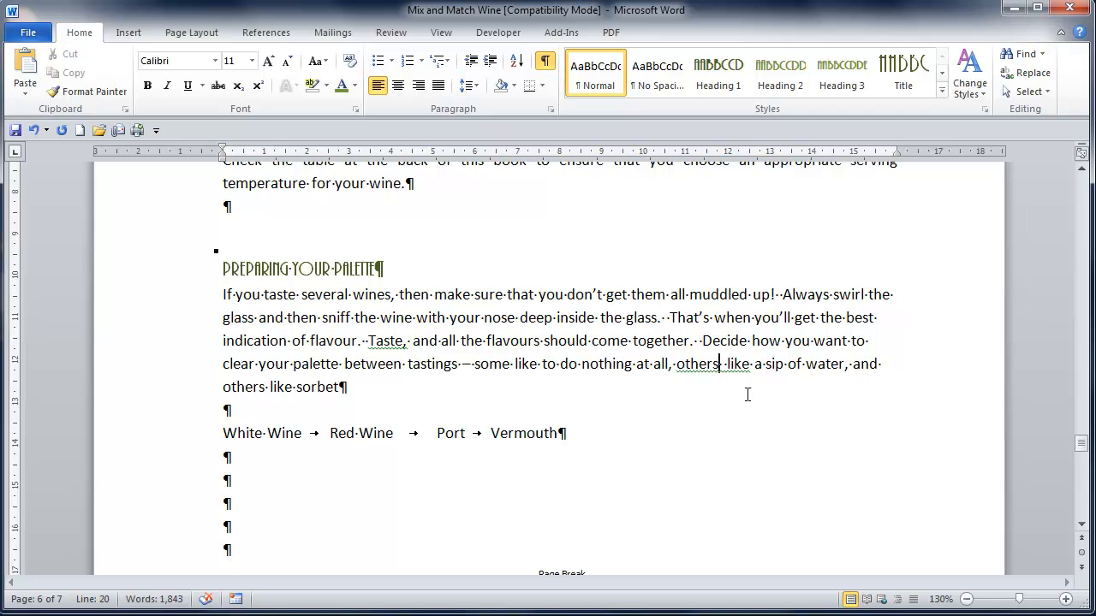
pyautogui.press('Delete')
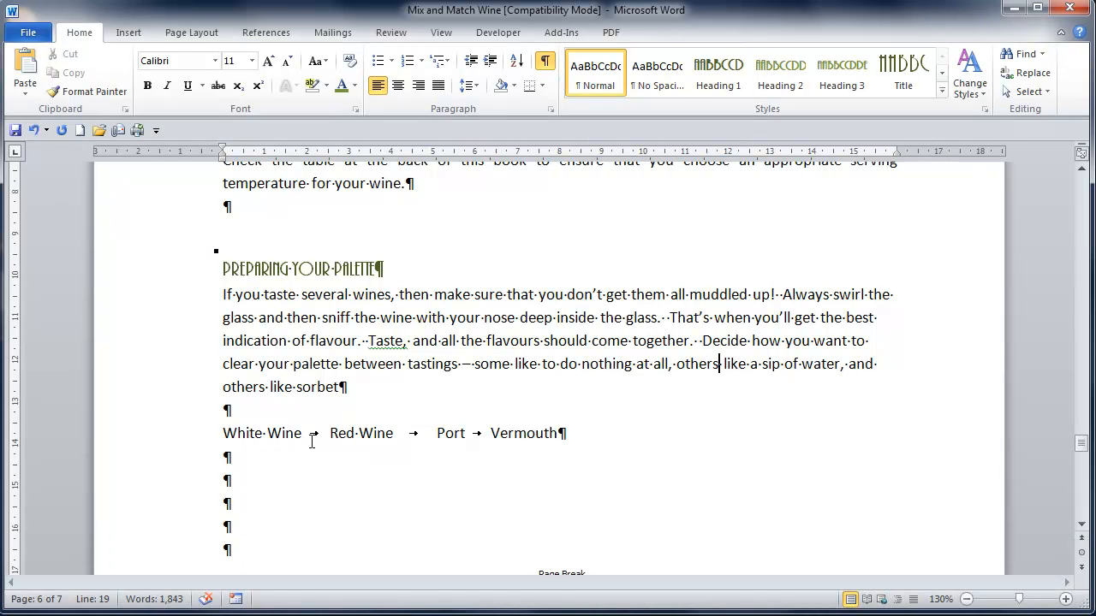
pyautogui.moveTo(329, 436)
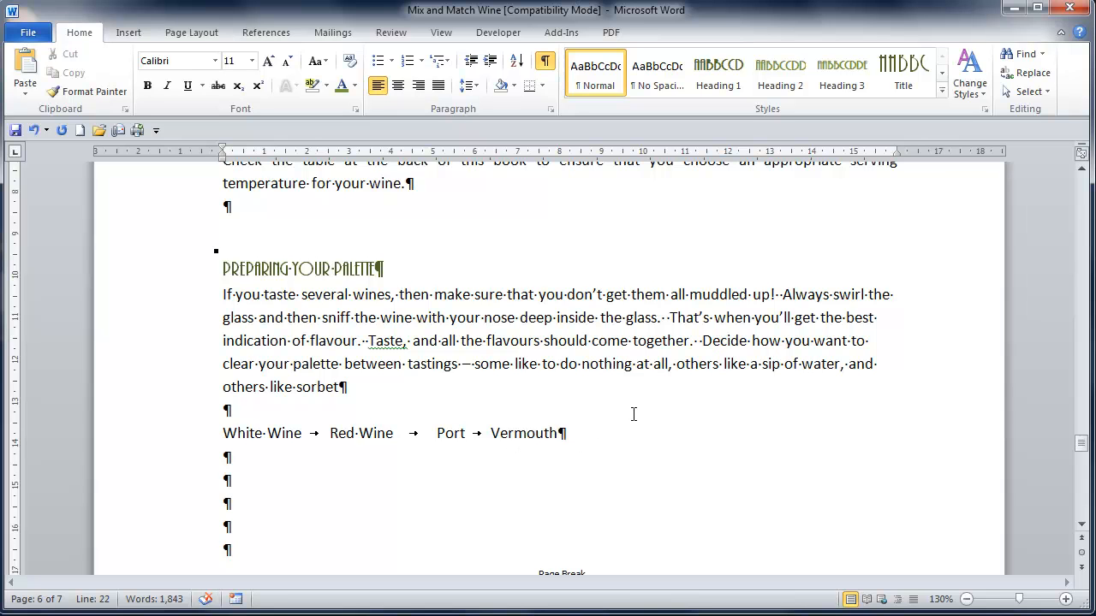
# Add Beer after Vermouth on the wine list line, leaving a single separating tab.
pyautogui.press('tab')
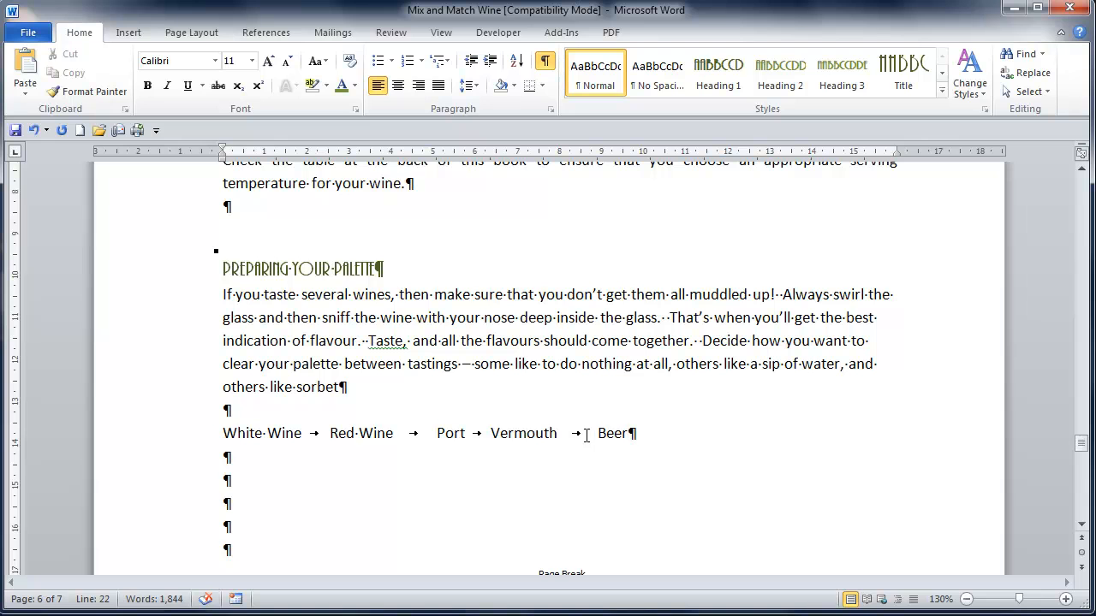
pyautogui.press('Tab')
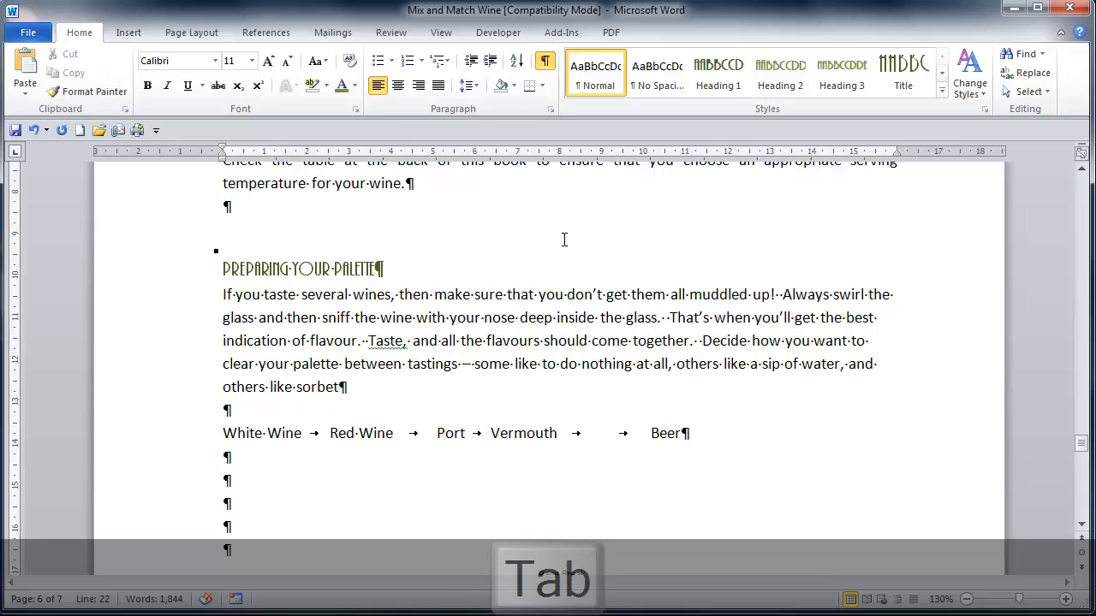
pyautogui.click(545, 62)
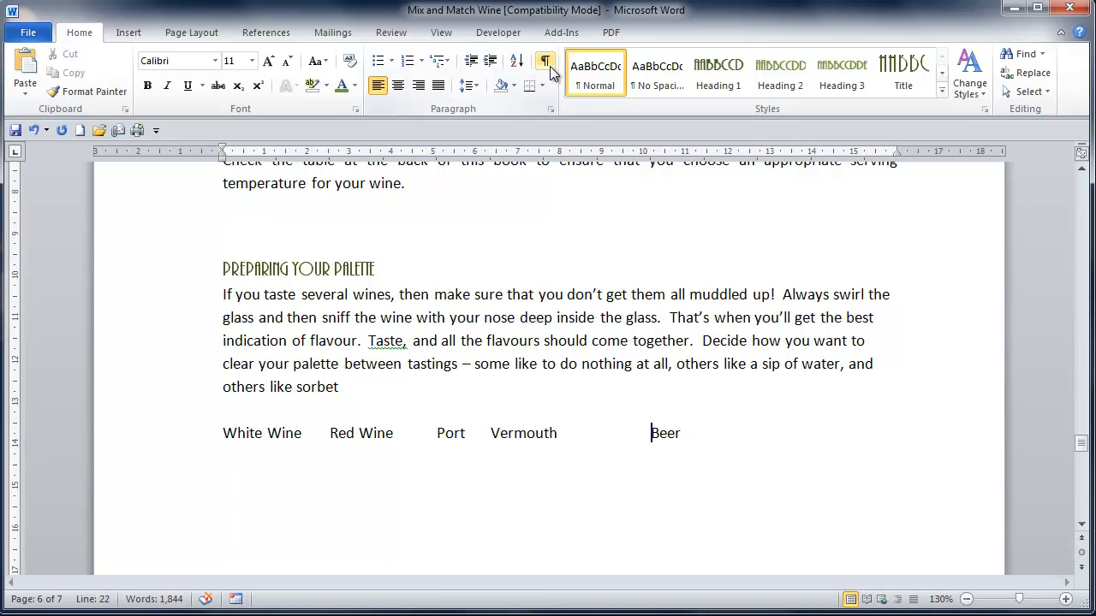
pyautogui.click(545, 62)
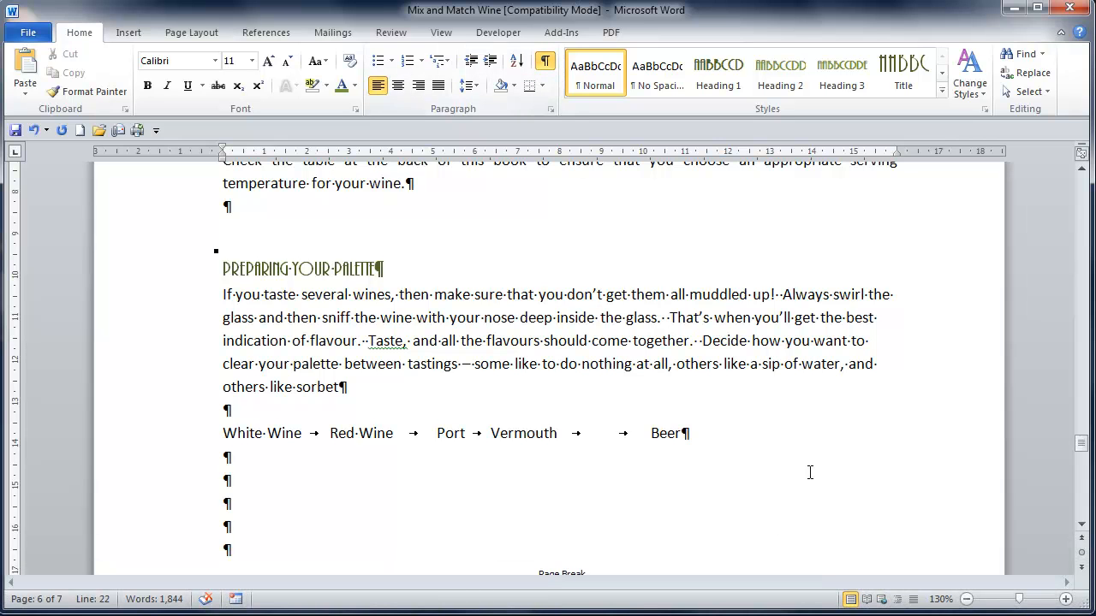
pyautogui.press('backspace')
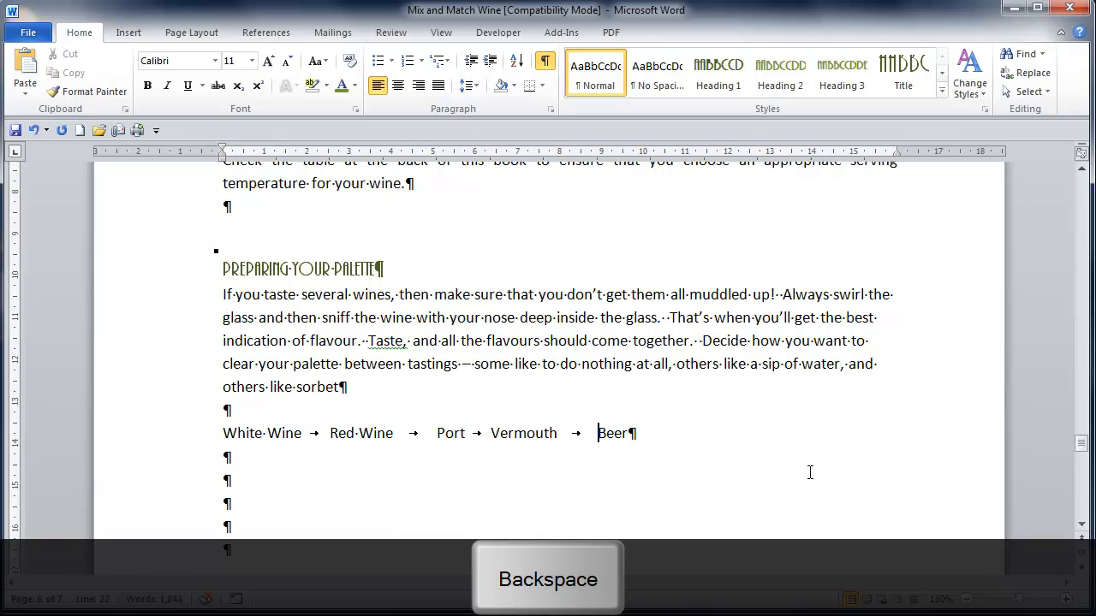
pyautogui.scroll(-3)
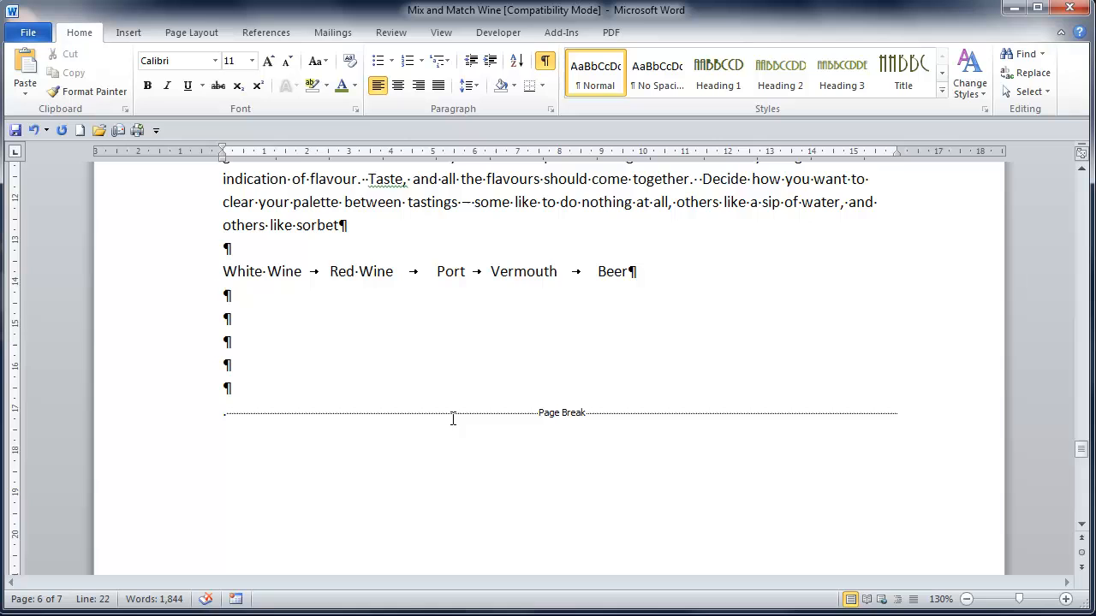
pyautogui.scroll(-3)
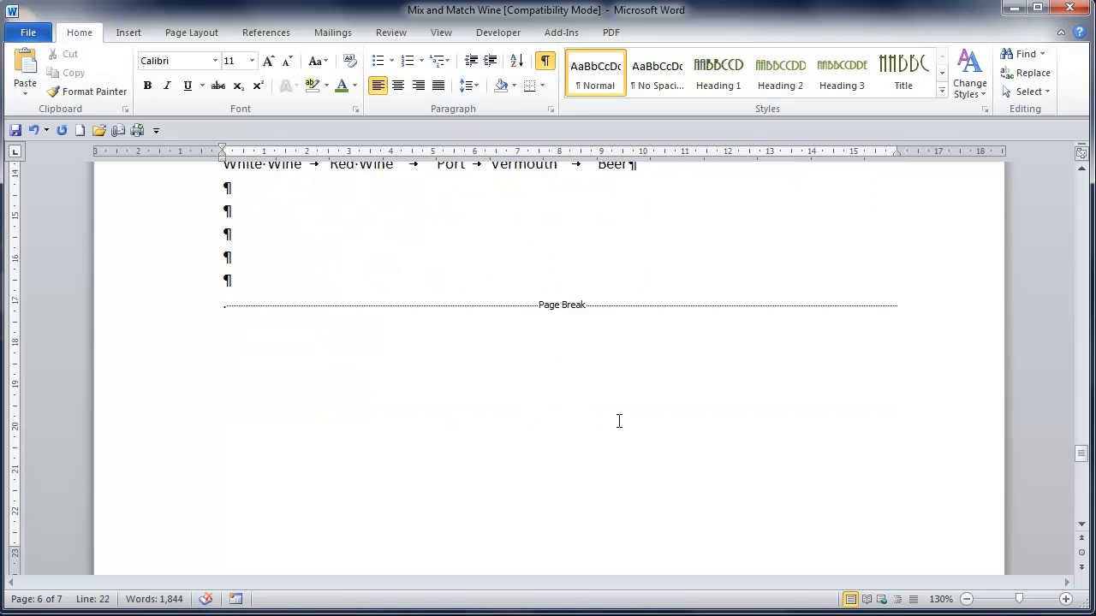
pyautogui.scroll(-3)
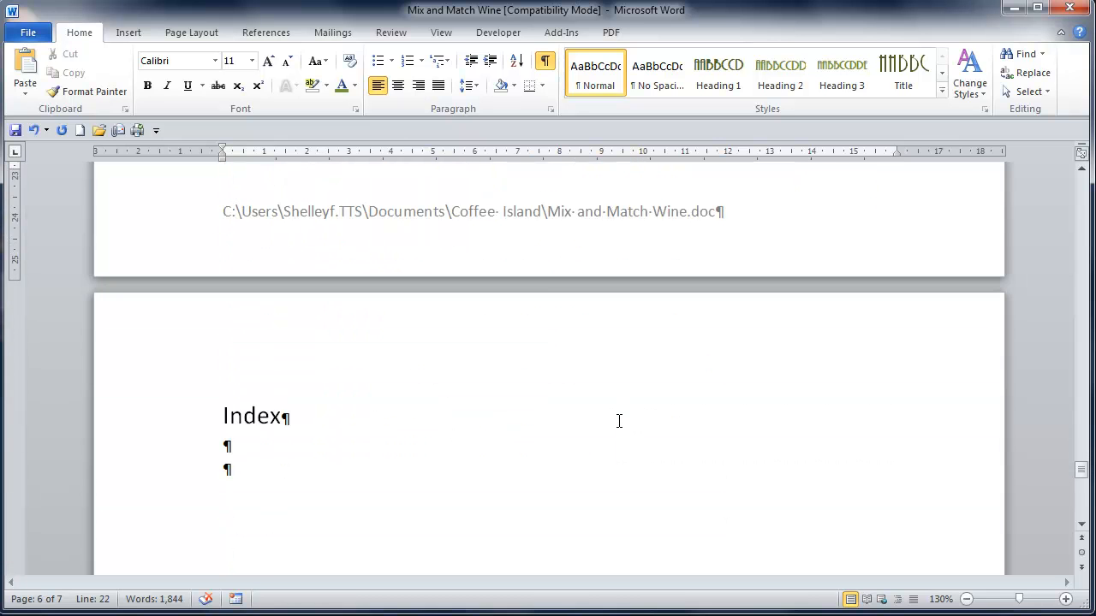
pyautogui.scroll(3)
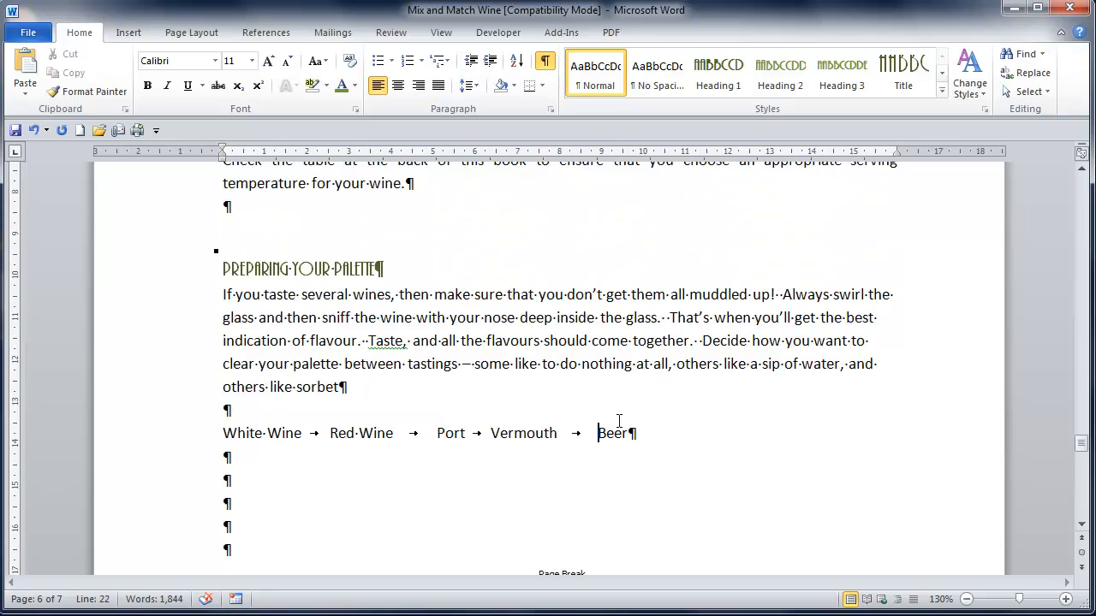
pyautogui.scroll(-3)
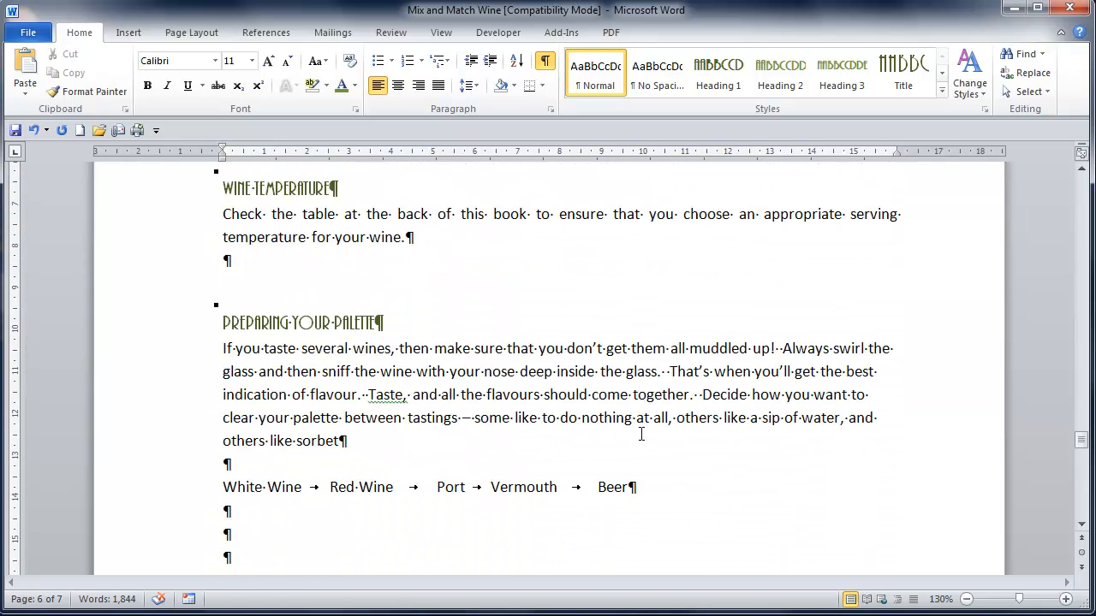
# Hide formatting marks so the wine list with Beer shows as plain text.
pyautogui.click(545, 68)
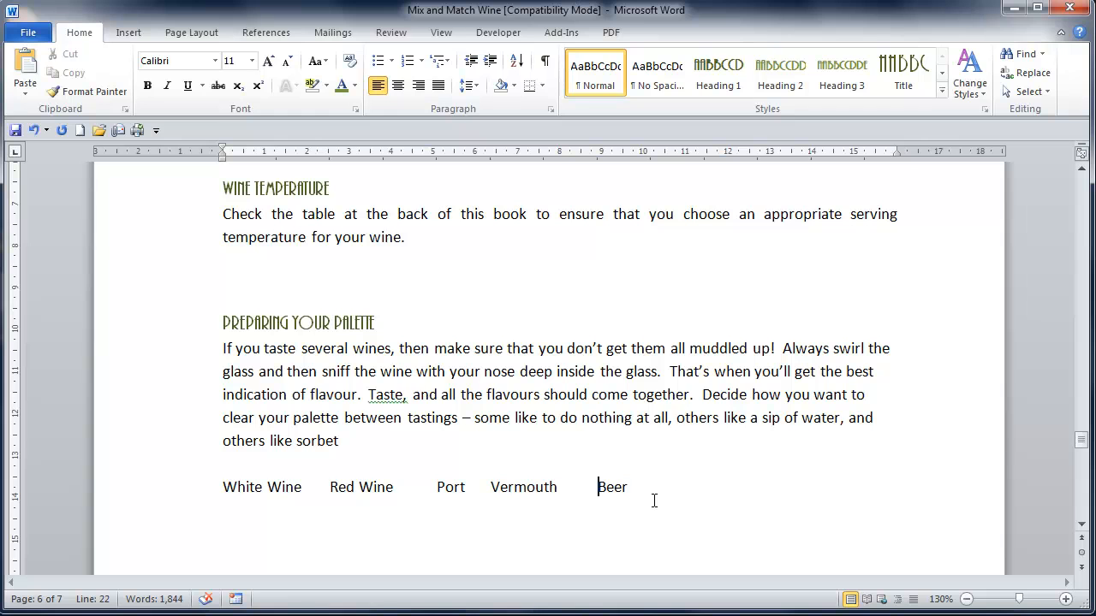
pyautogui.moveTo(641, 514)
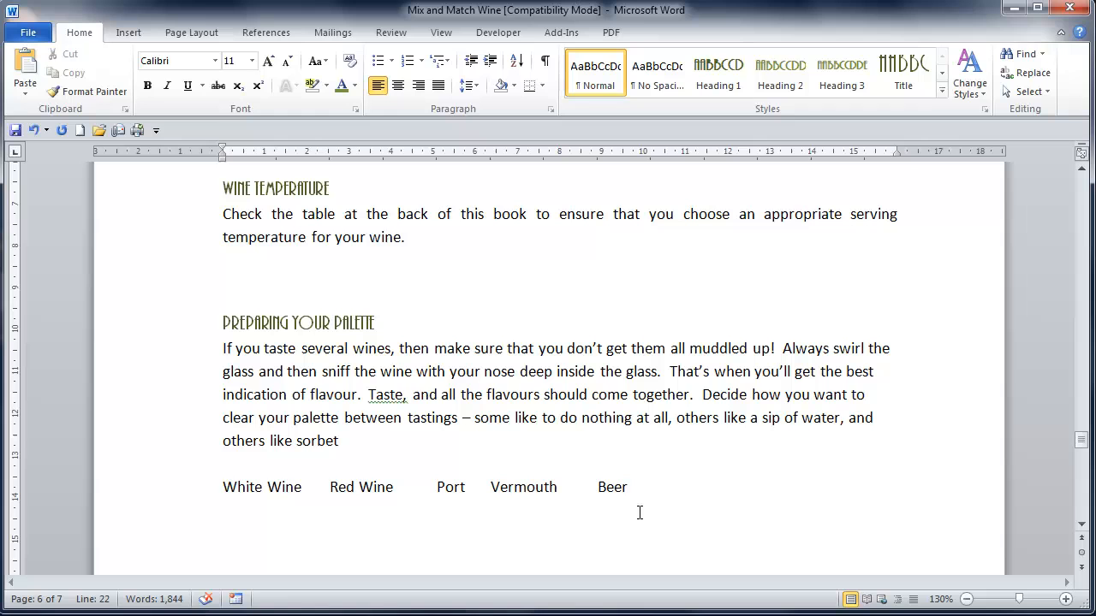
pyautogui.click(597, 487)
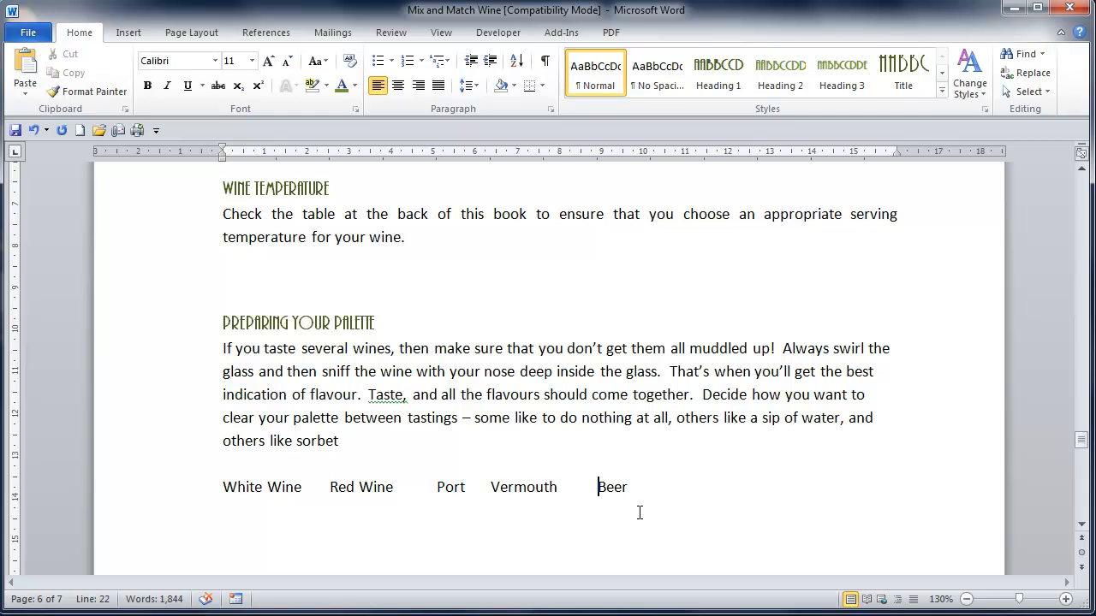